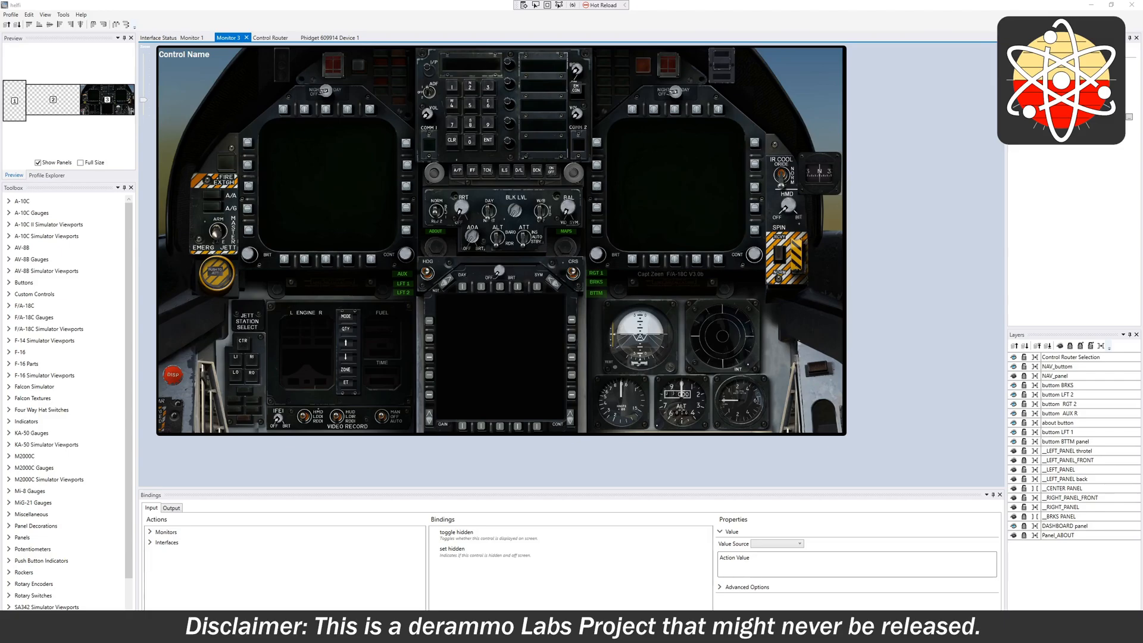
pyautogui.moveTo(441, 316)
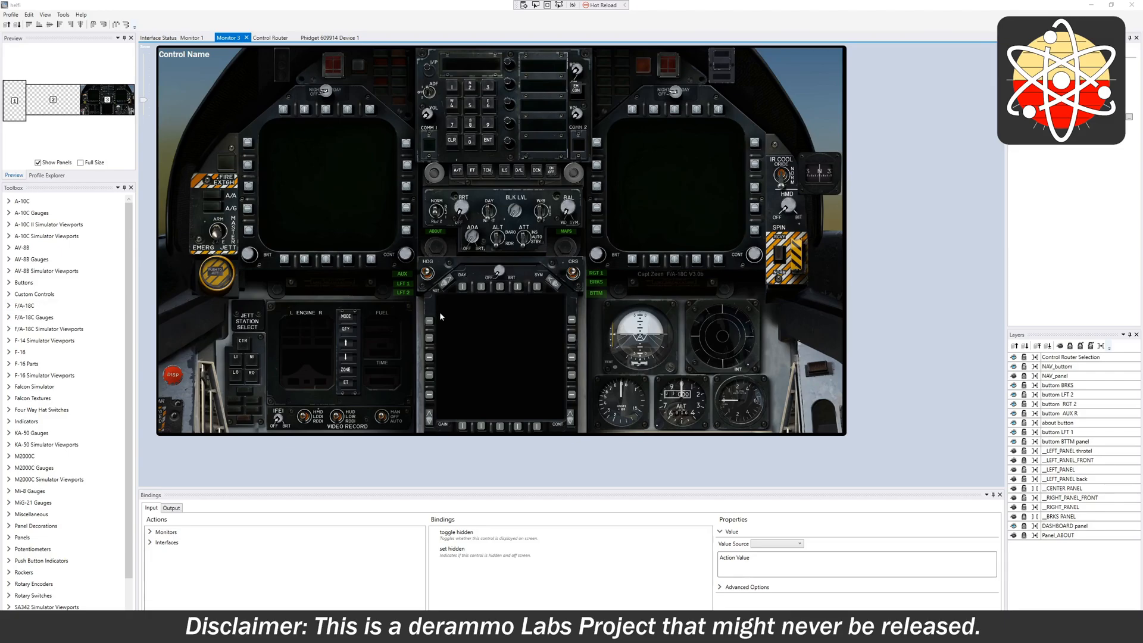
pyautogui.moveTo(512, 154)
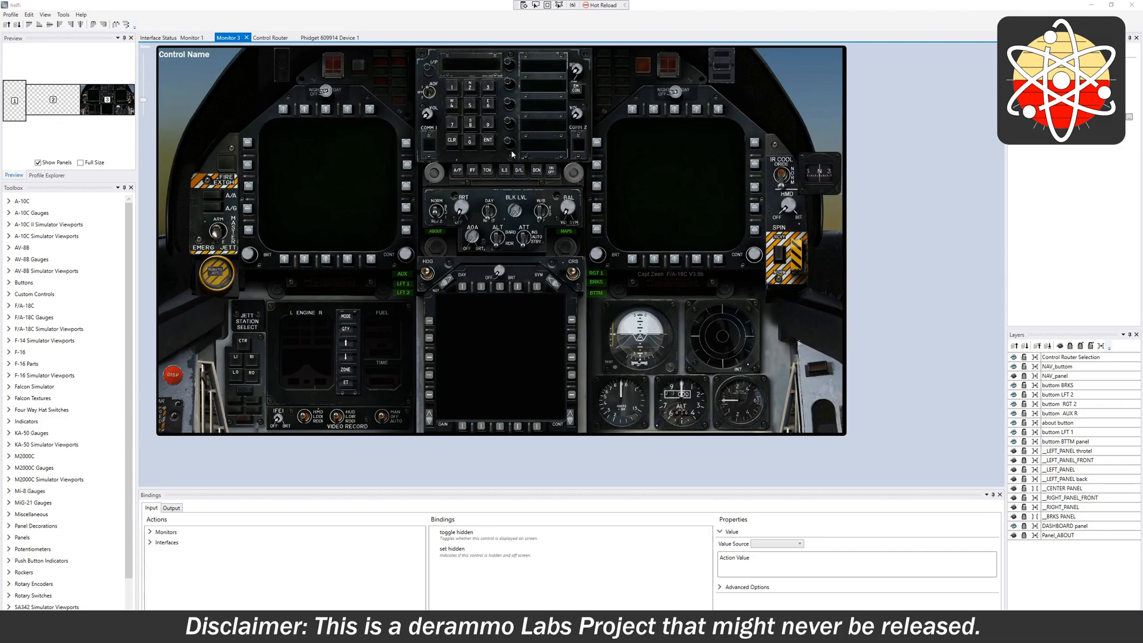
pyautogui.moveTo(616, 302)
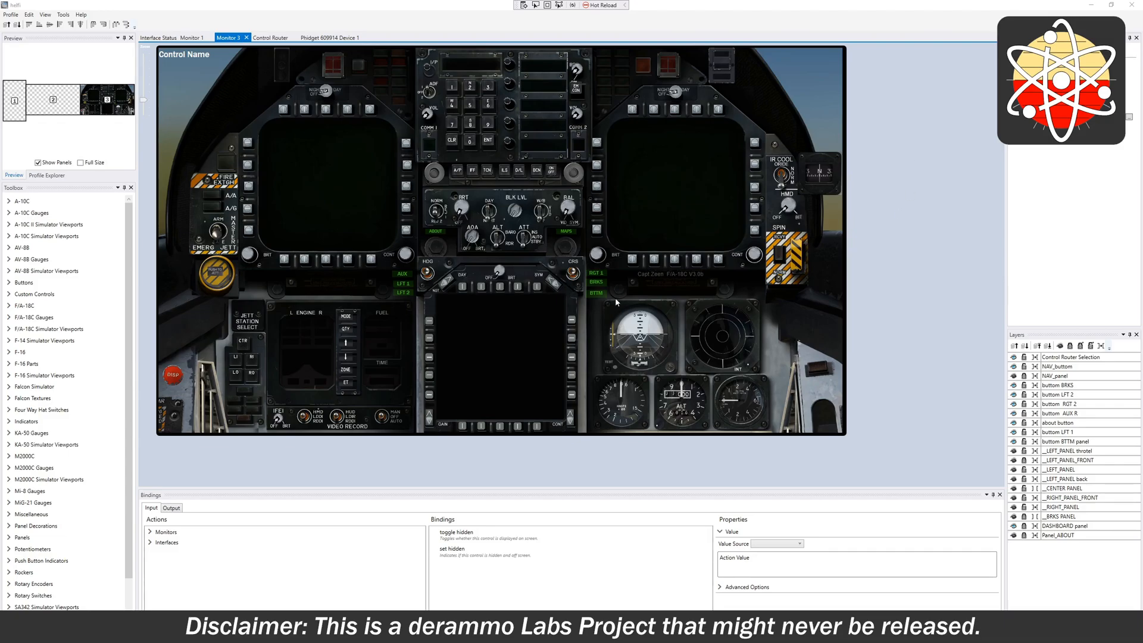
pyautogui.moveTo(354, 312)
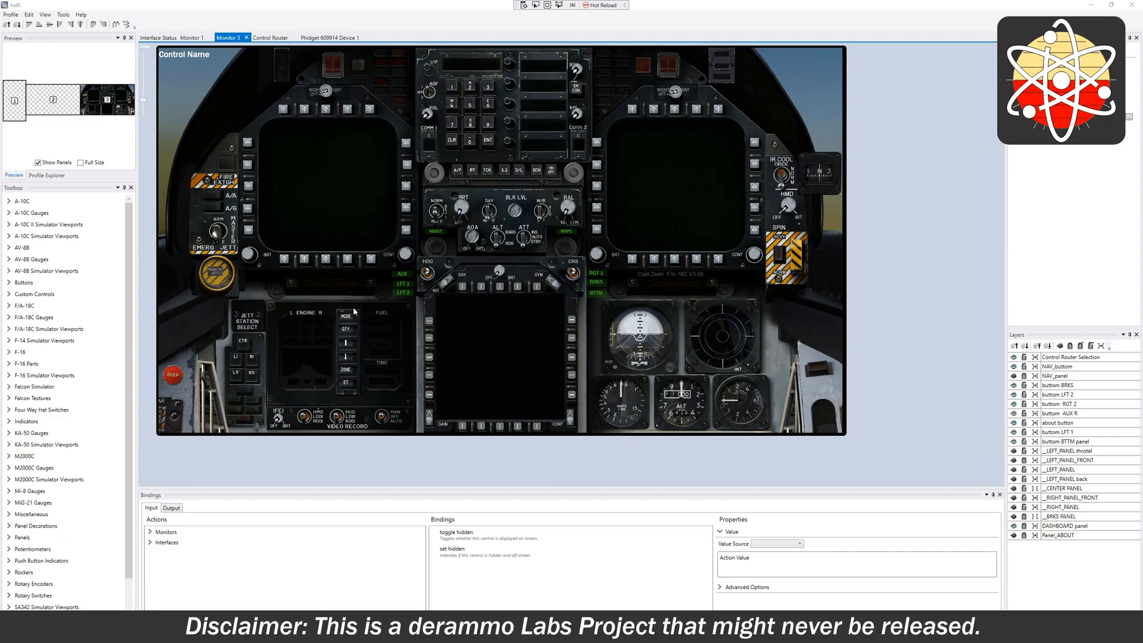
pyautogui.moveTo(407, 375)
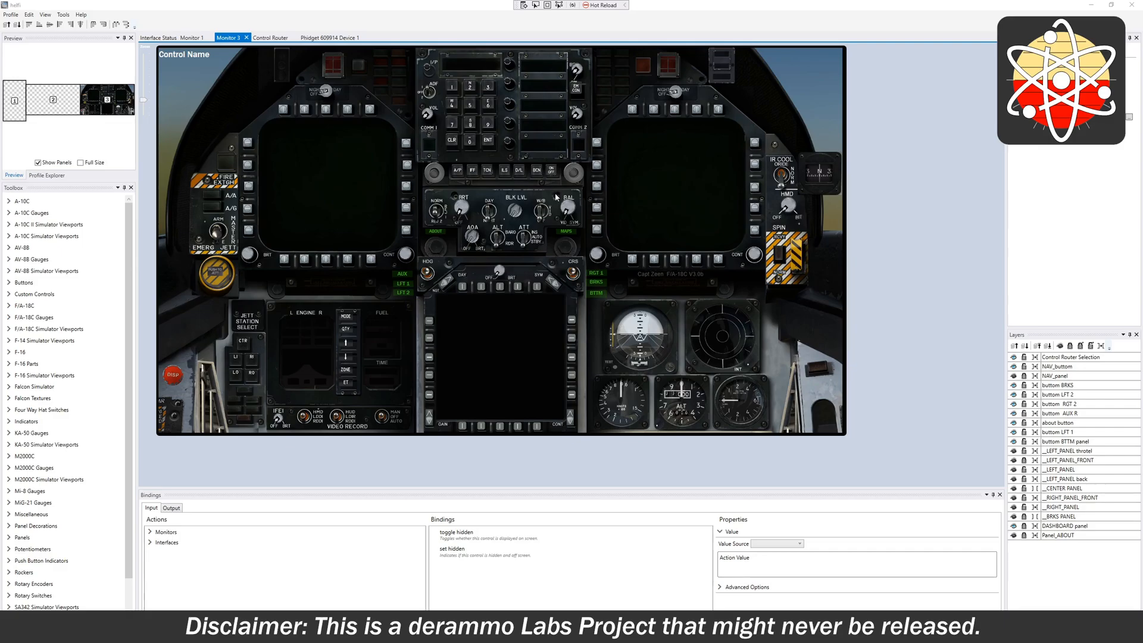
pyautogui.moveTo(466, 210)
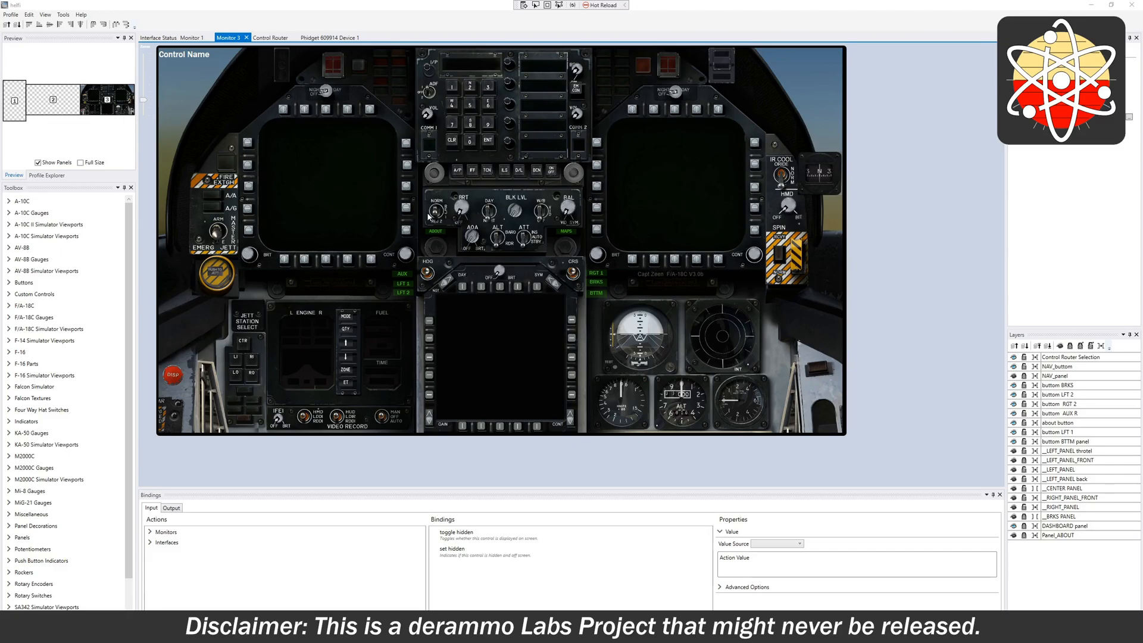
pyautogui.moveTo(465, 213)
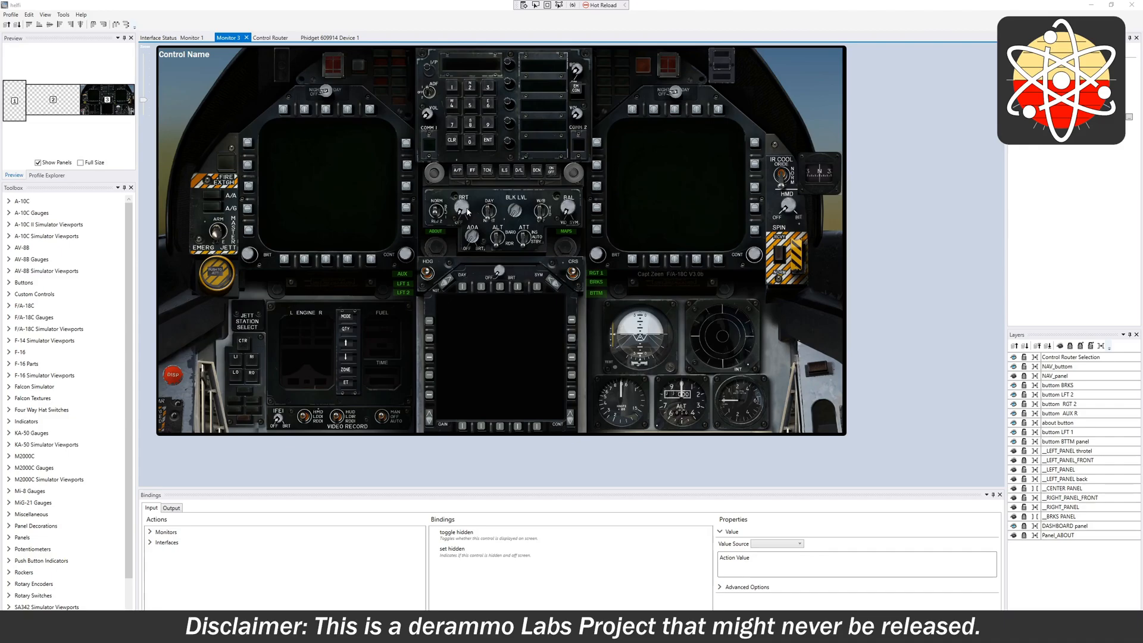
pyautogui.moveTo(385, 128)
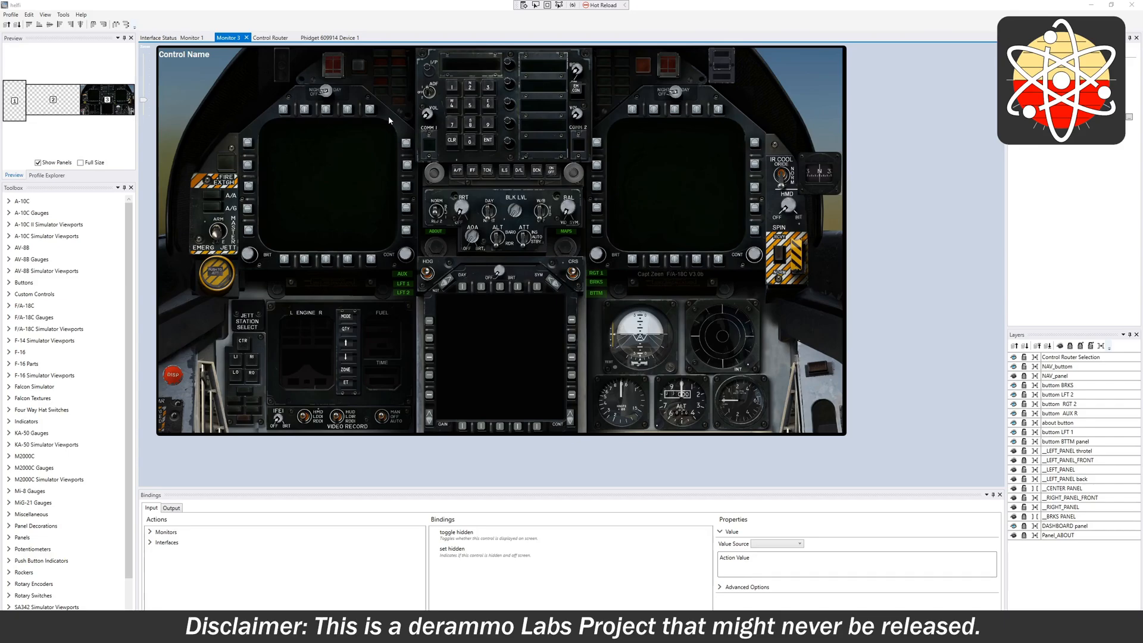
pyautogui.moveTo(414, 119)
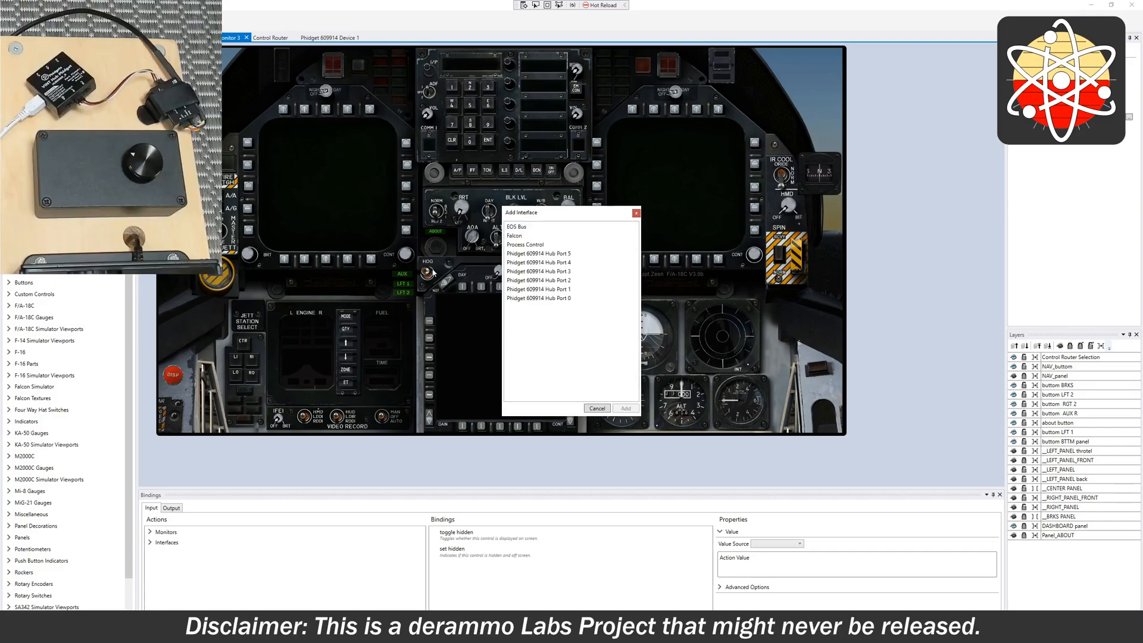
# - Select Phidget 609914 Hub Port 5, cancel the Add Interface dialog, and show Interface Status
pyautogui.click(538, 253)
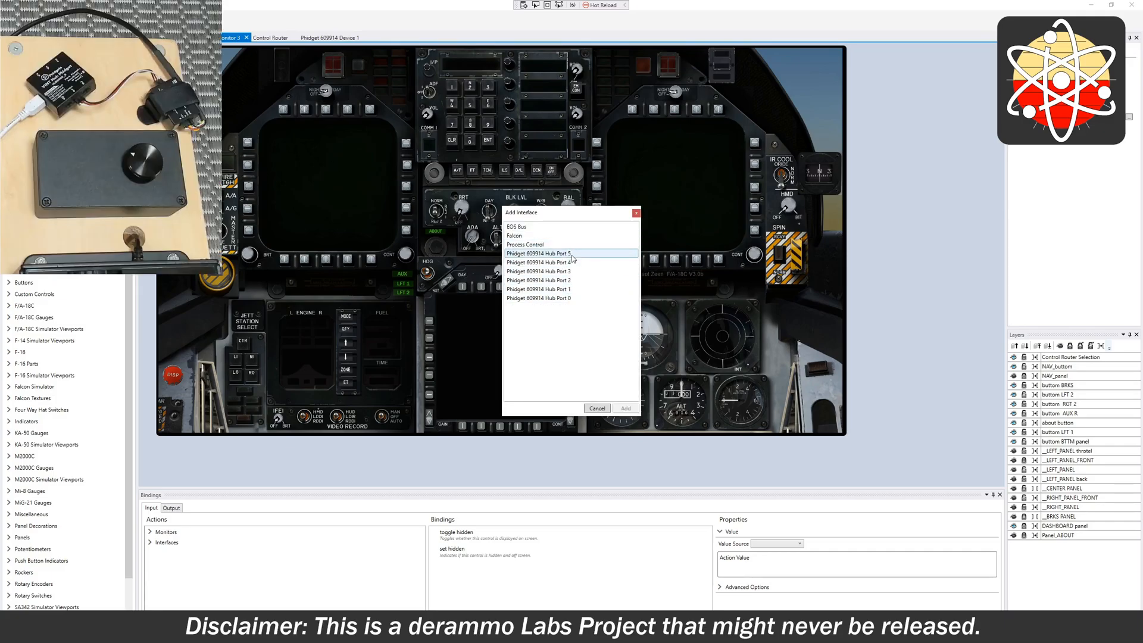
pyautogui.moveTo(572, 244)
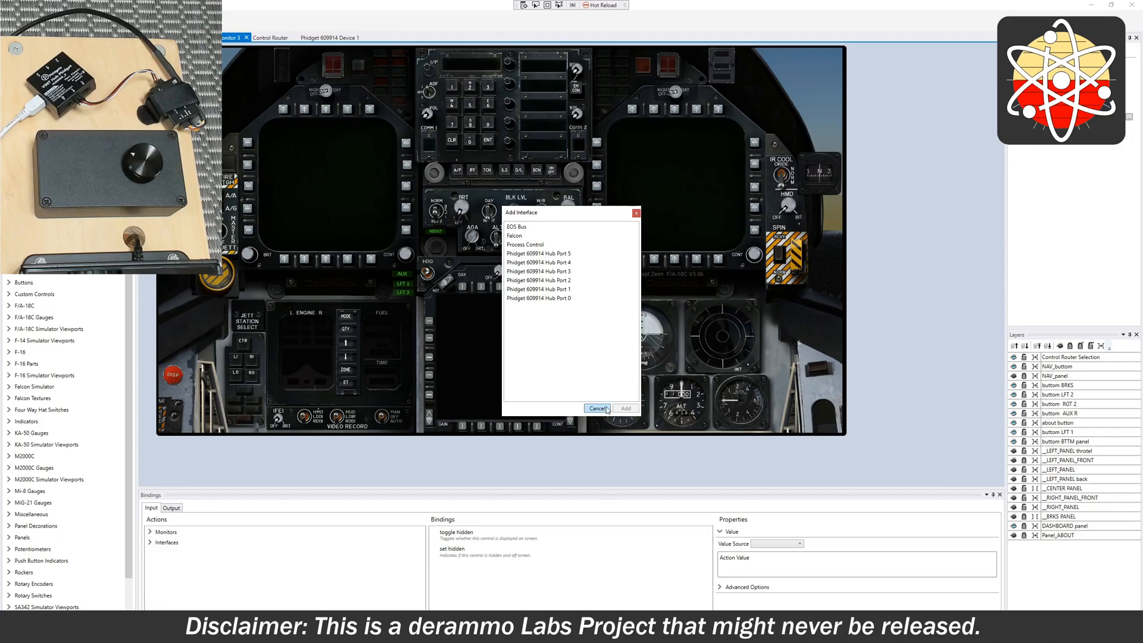
pyautogui.click(598, 409)
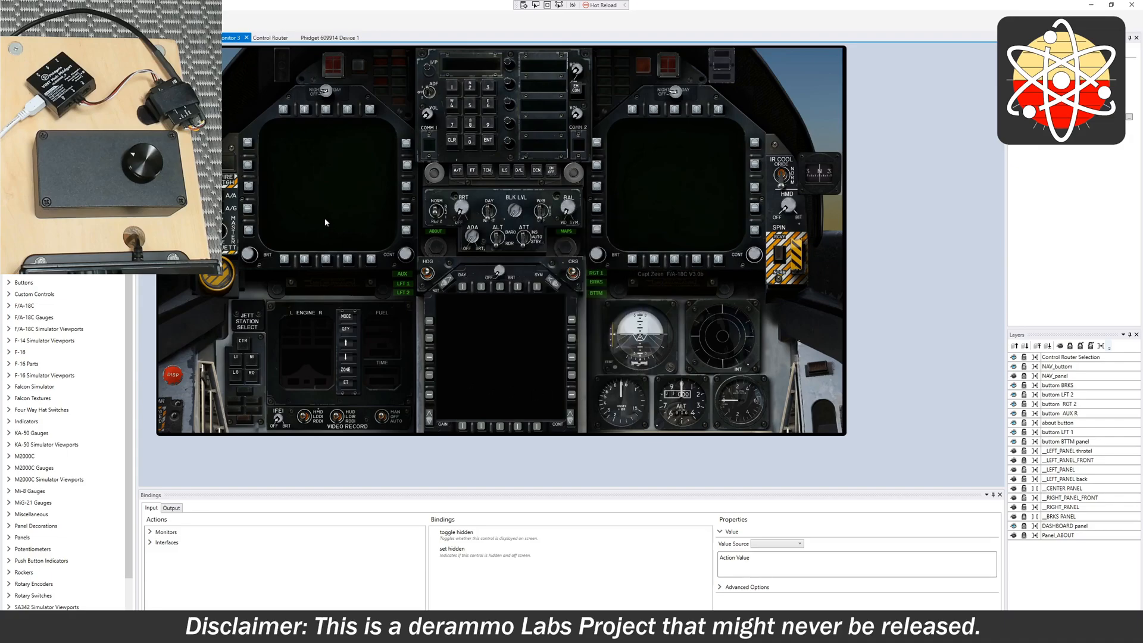
pyautogui.click(270, 37)
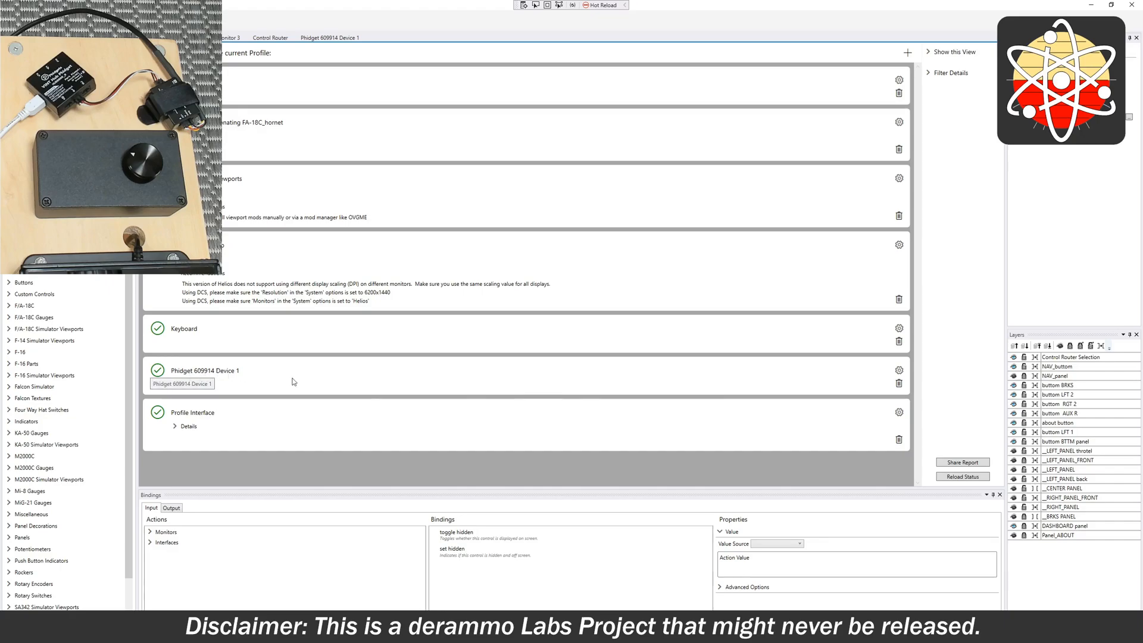
pyautogui.moveTo(899, 369)
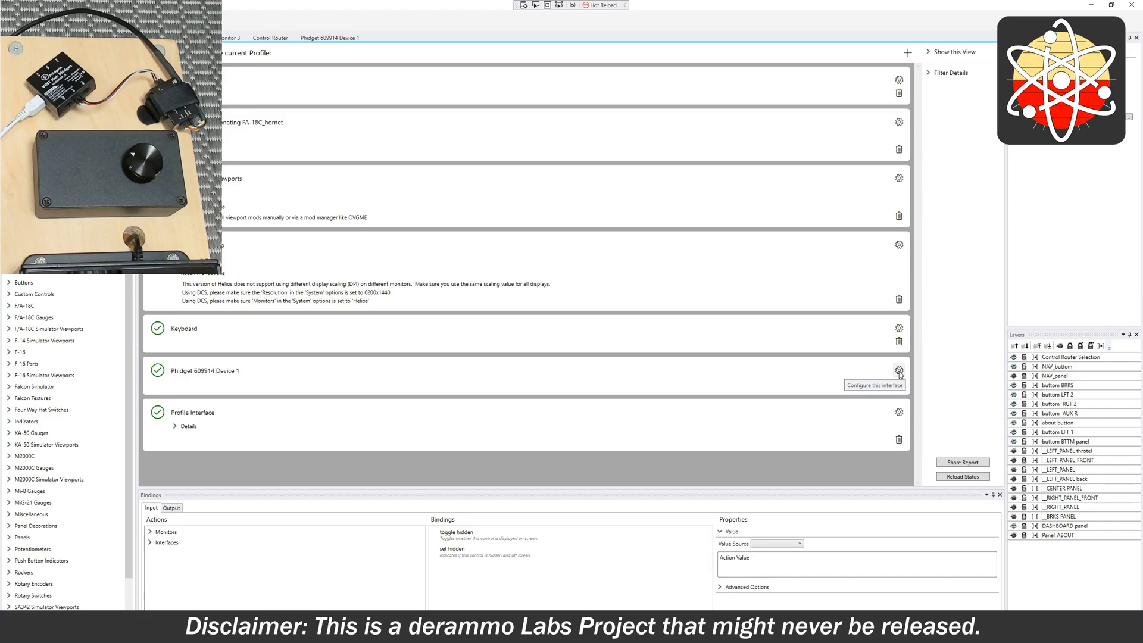
pyautogui.moveTo(902, 373)
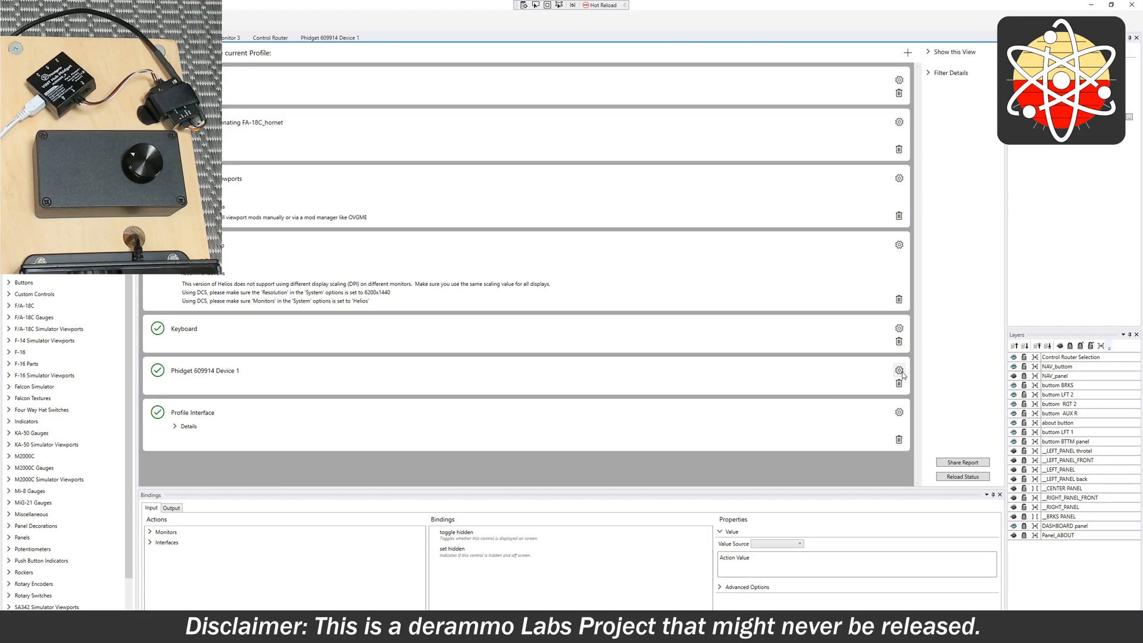
pyautogui.moveTo(900, 370)
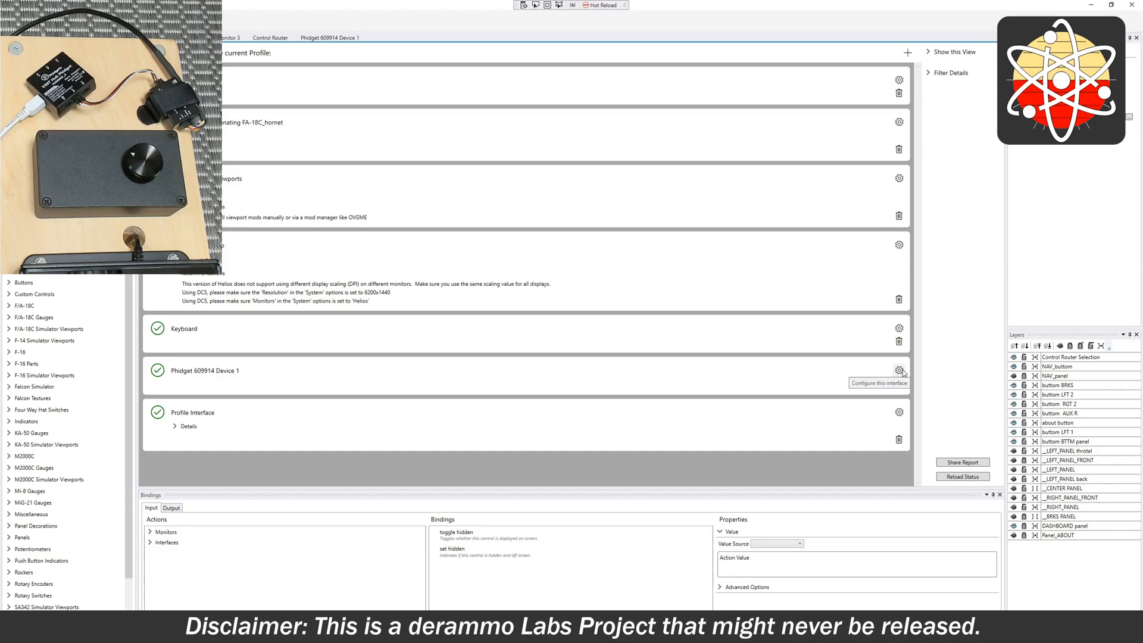
# - Open the Phidget 609914 Device 1 configuration listing Encoder Input 0
pyautogui.click(900, 370)
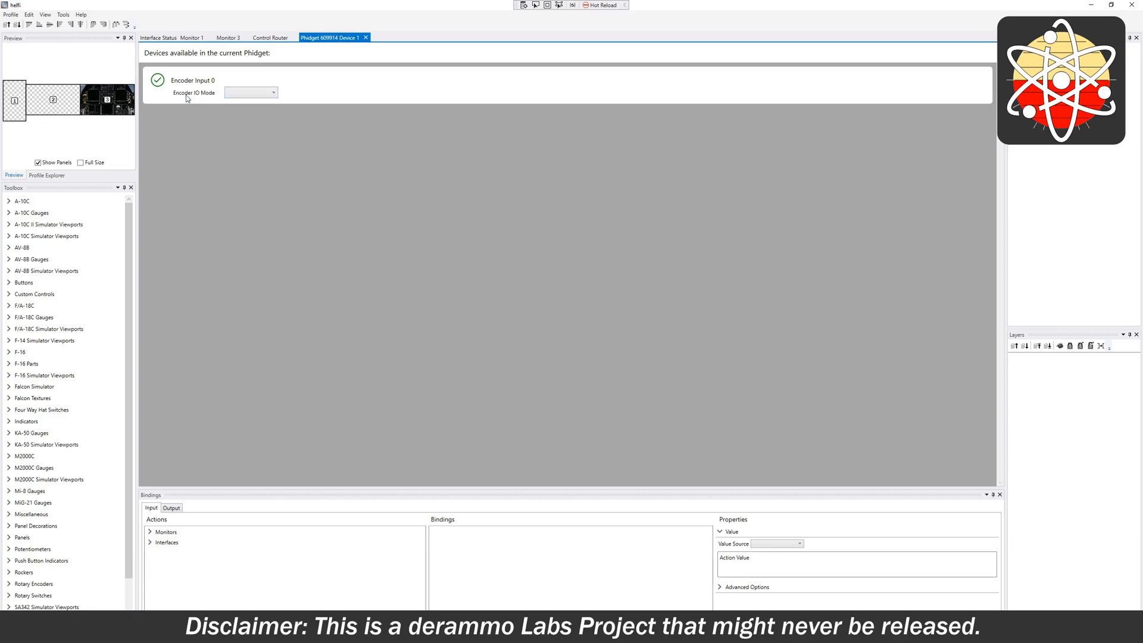
# - Set Encoder Input 0's IO Mode to Open Collector 2.2K and show its Output bindings
pyautogui.click(251, 92)
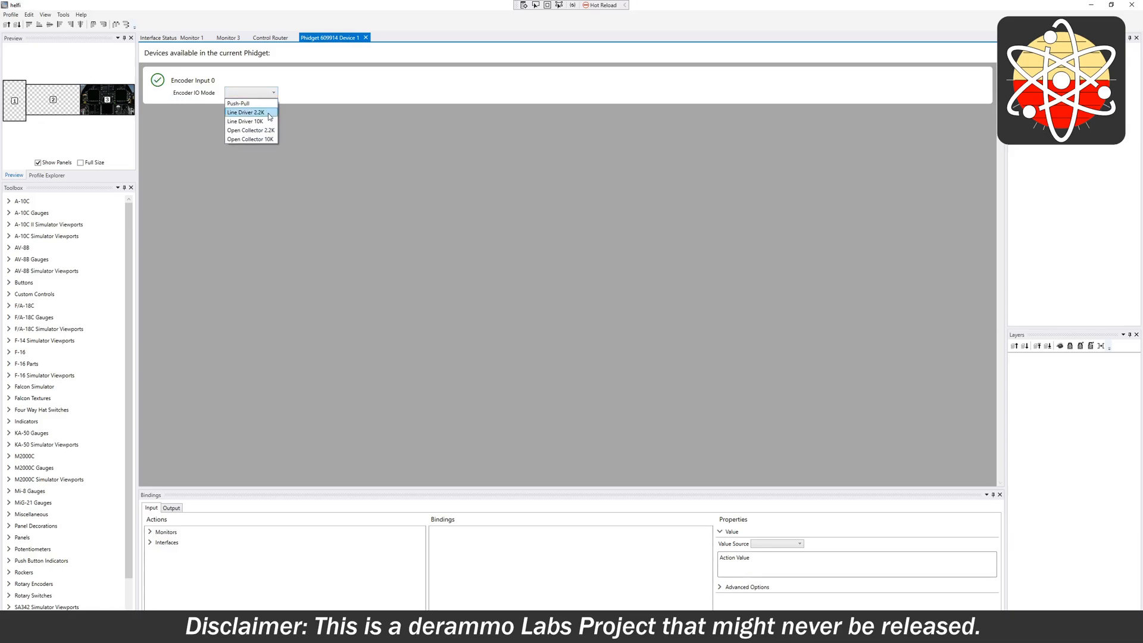
pyautogui.click(252, 130)
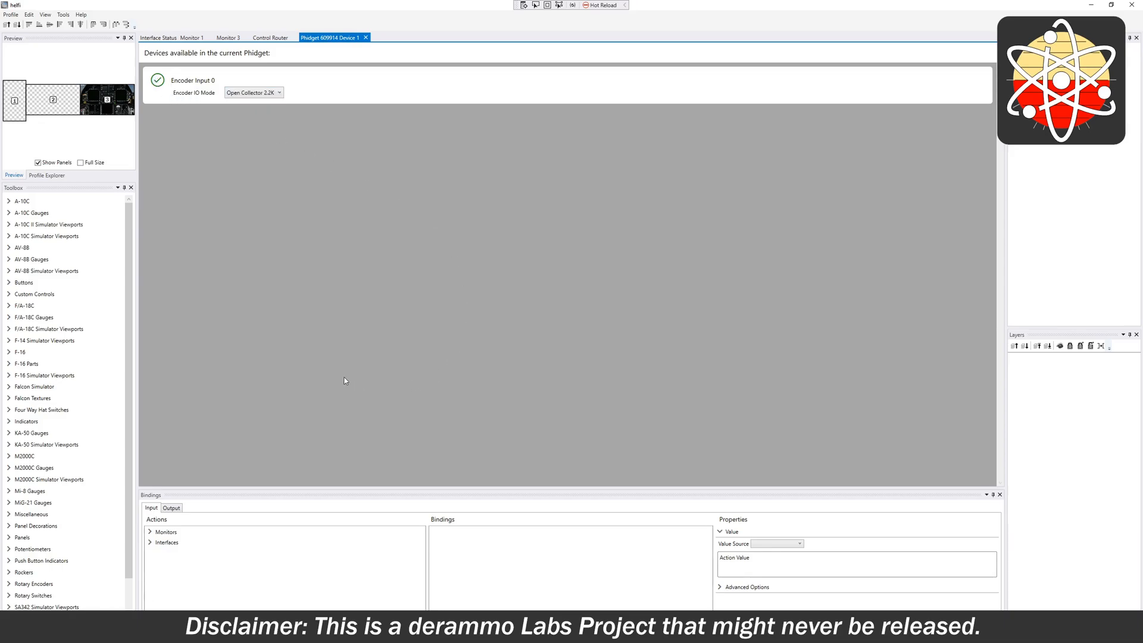
pyautogui.moveTo(346, 313)
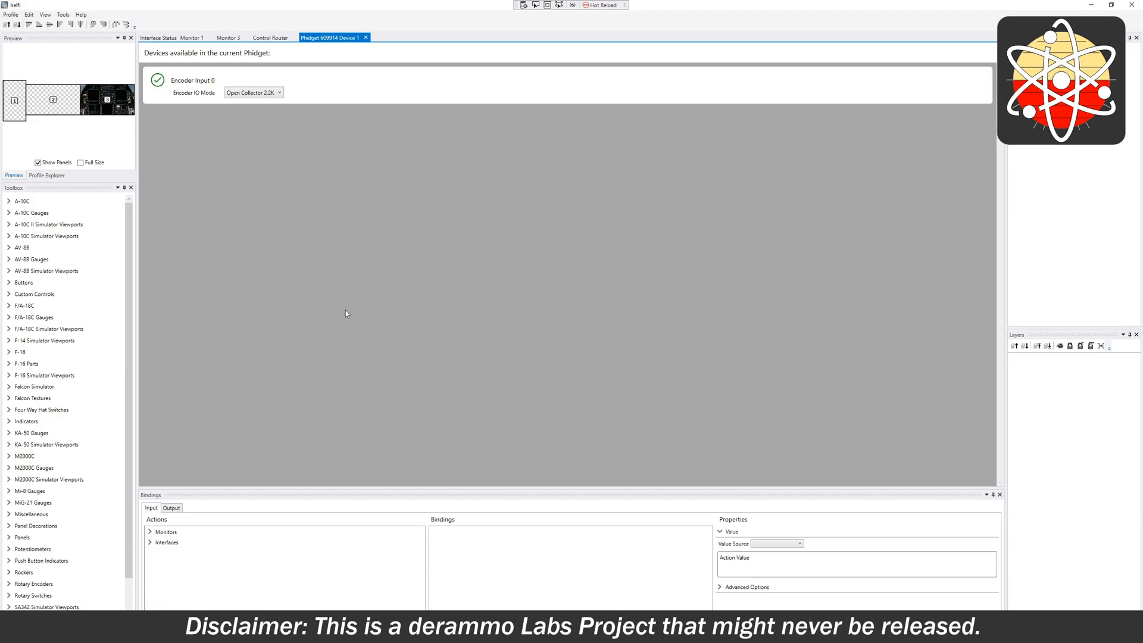
pyautogui.moveTo(352, 242)
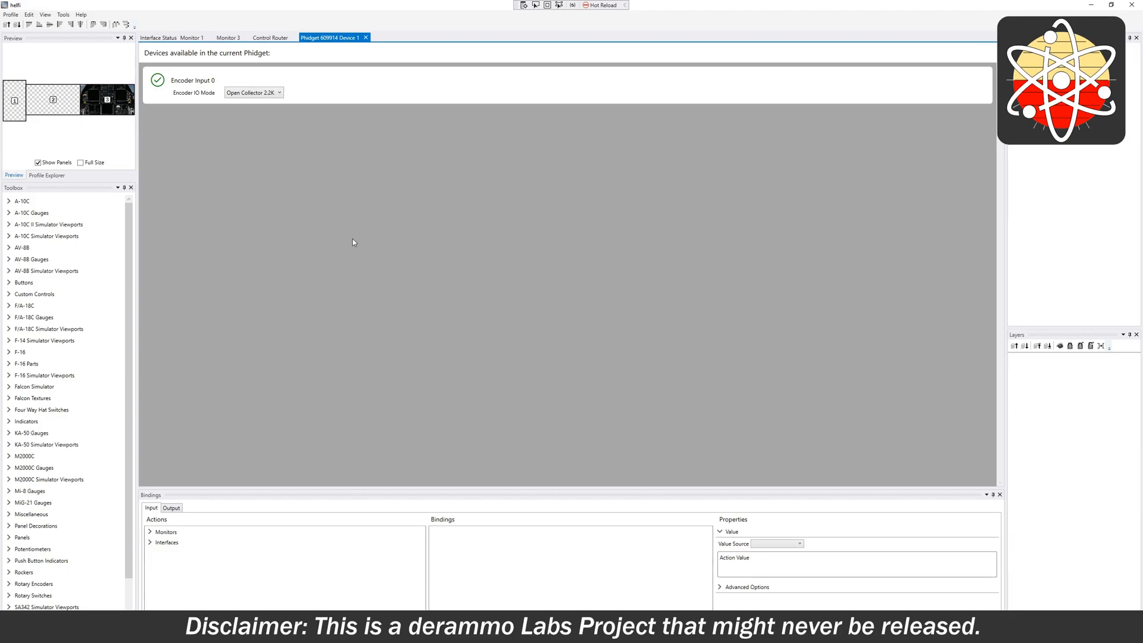
pyautogui.moveTo(257, 427)
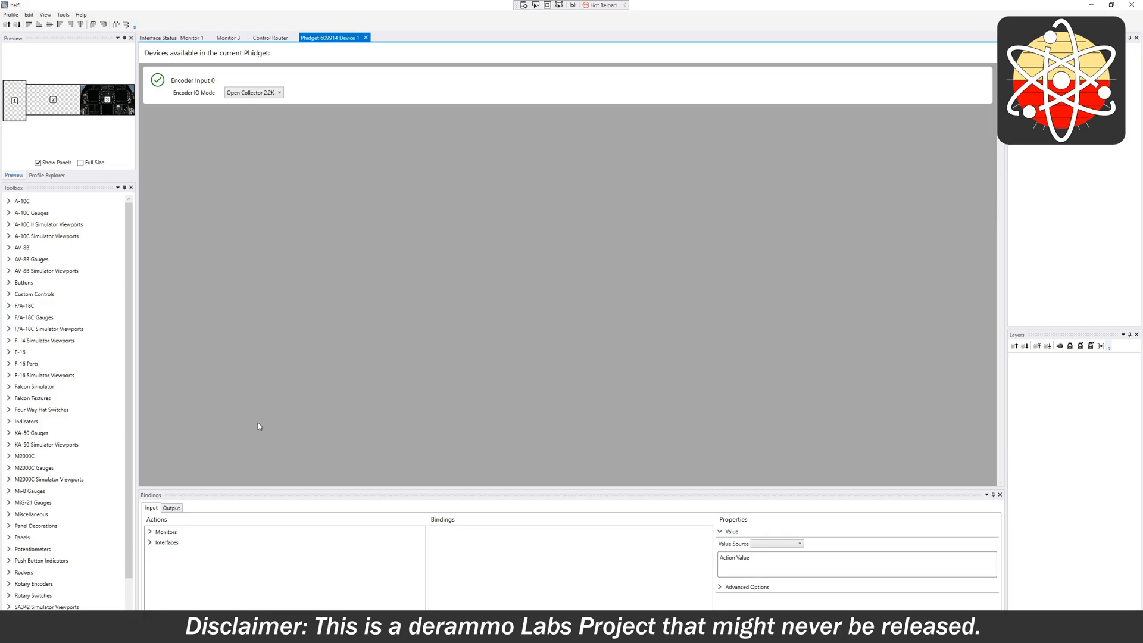
pyautogui.click(172, 507)
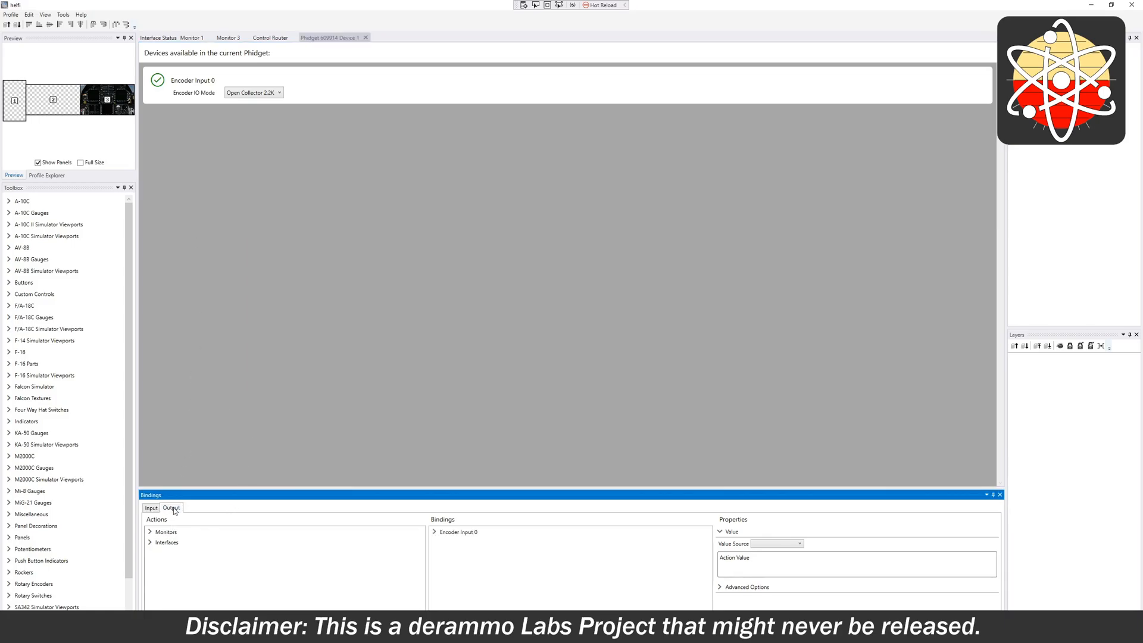
# - Inspect Encoder Input 0's Position Change binding to Port 1, then show the Control Router ports
pyautogui.click(435, 531)
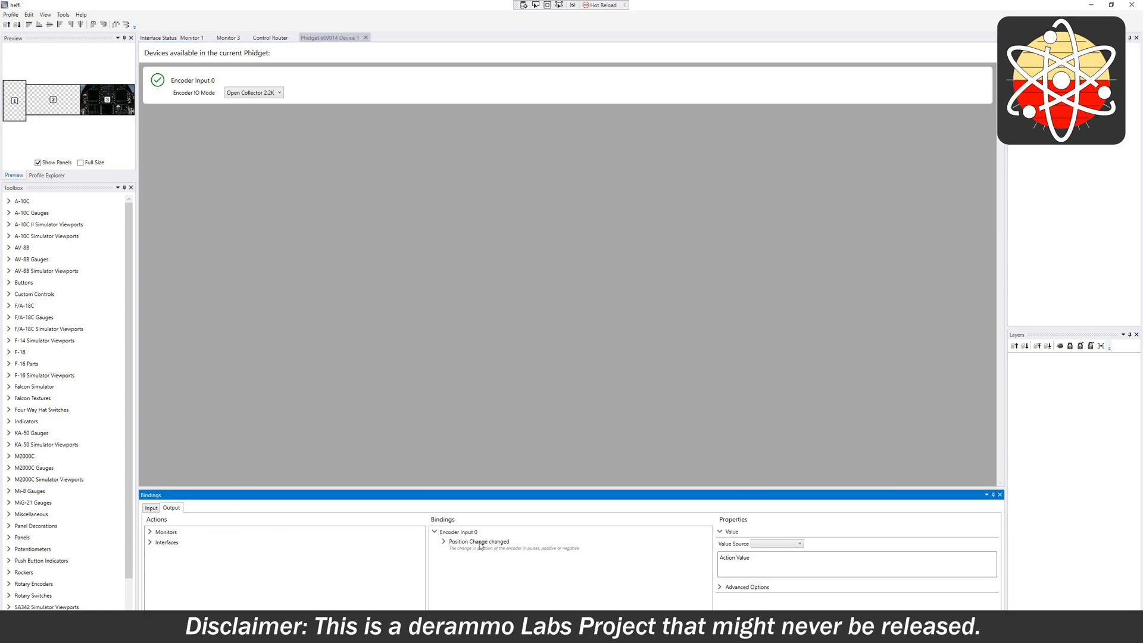
pyautogui.click(443, 540)
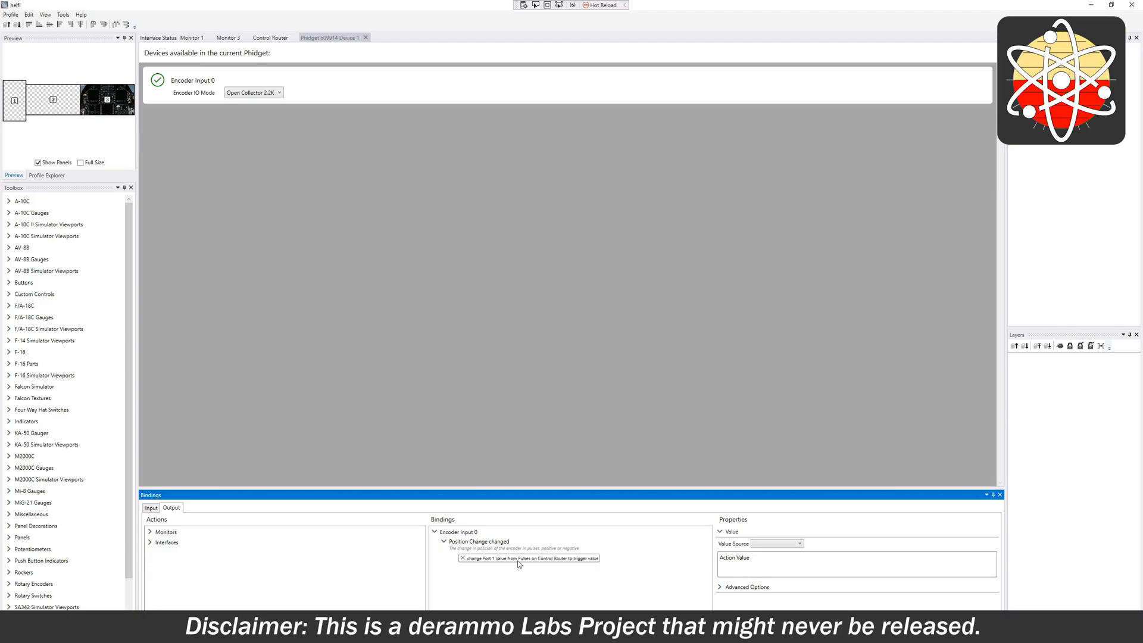
pyautogui.moveTo(487, 548)
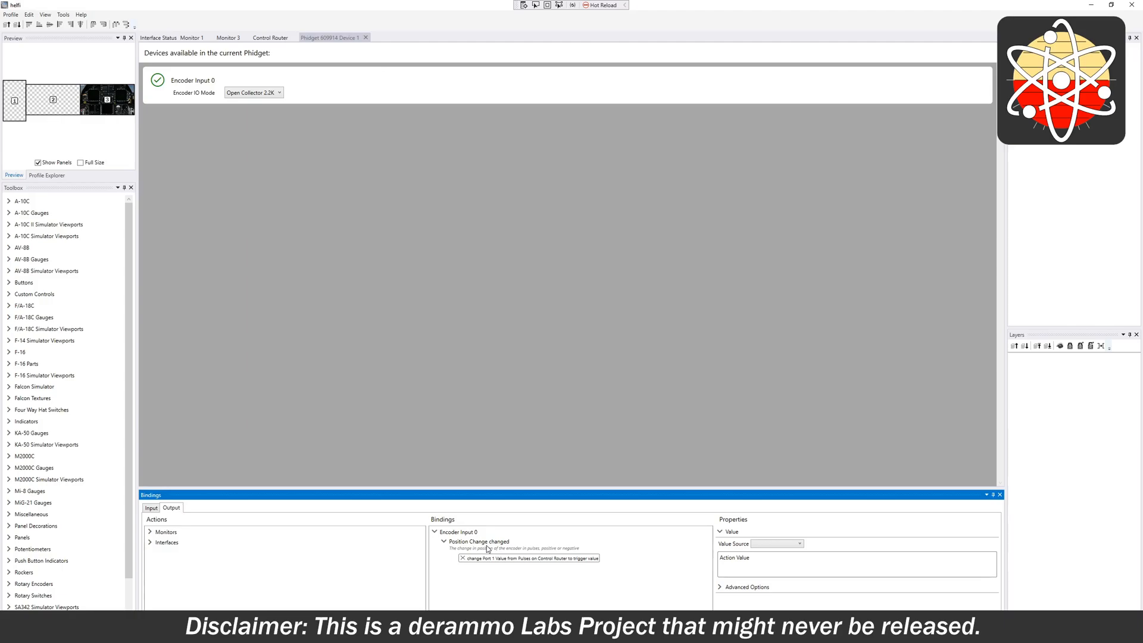
pyautogui.moveTo(379, 392)
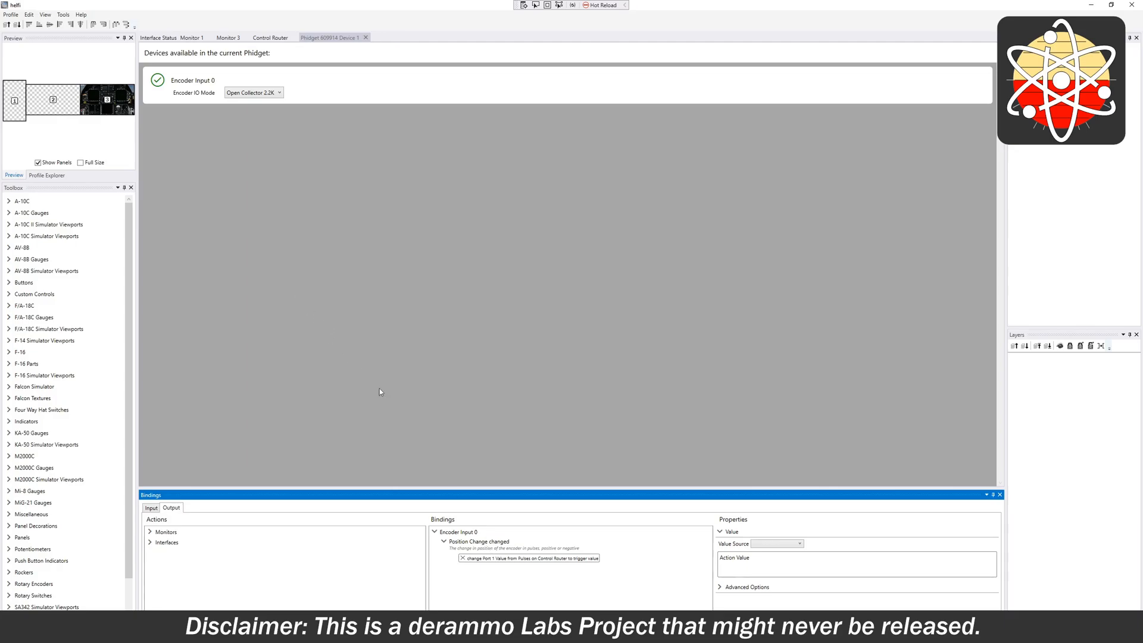
pyautogui.click(529, 557)
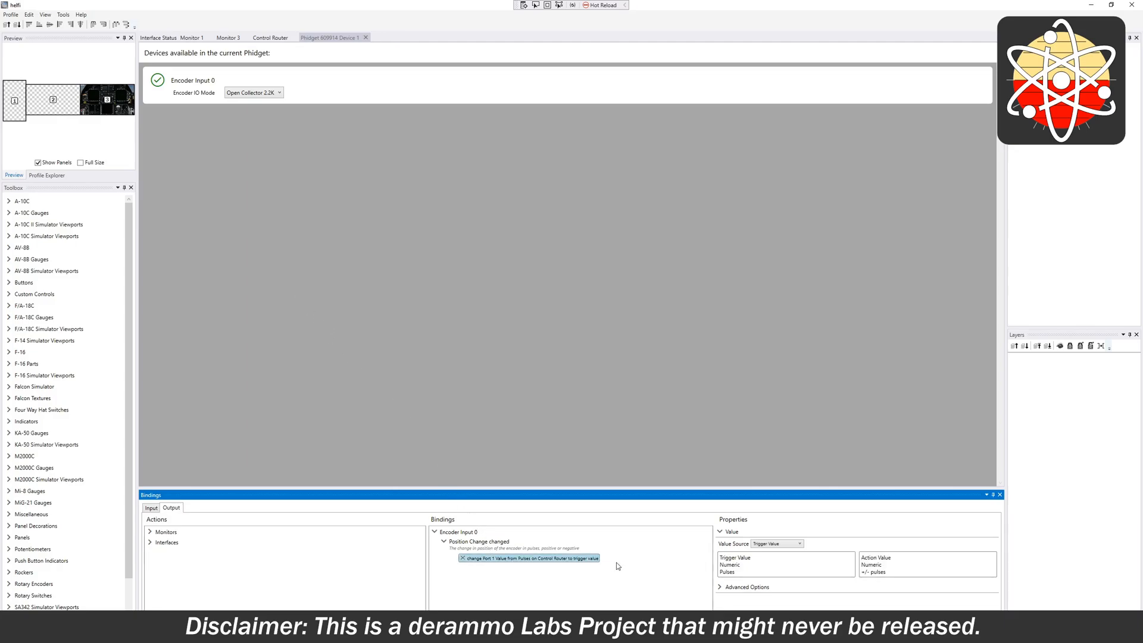
pyautogui.click(271, 37)
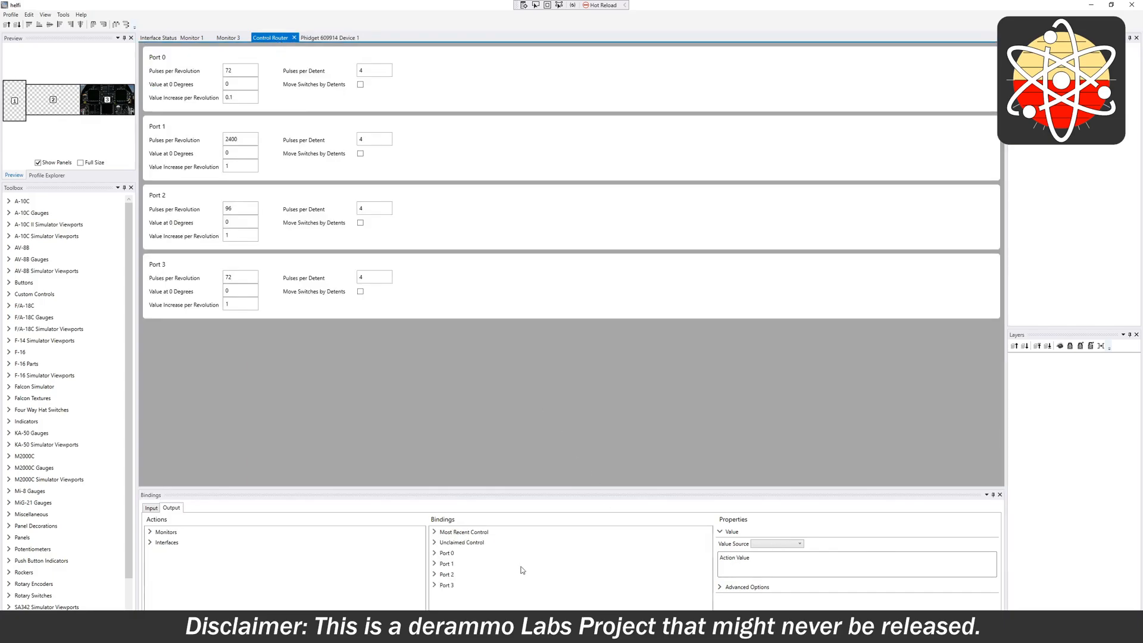
pyautogui.moveTo(177, 141)
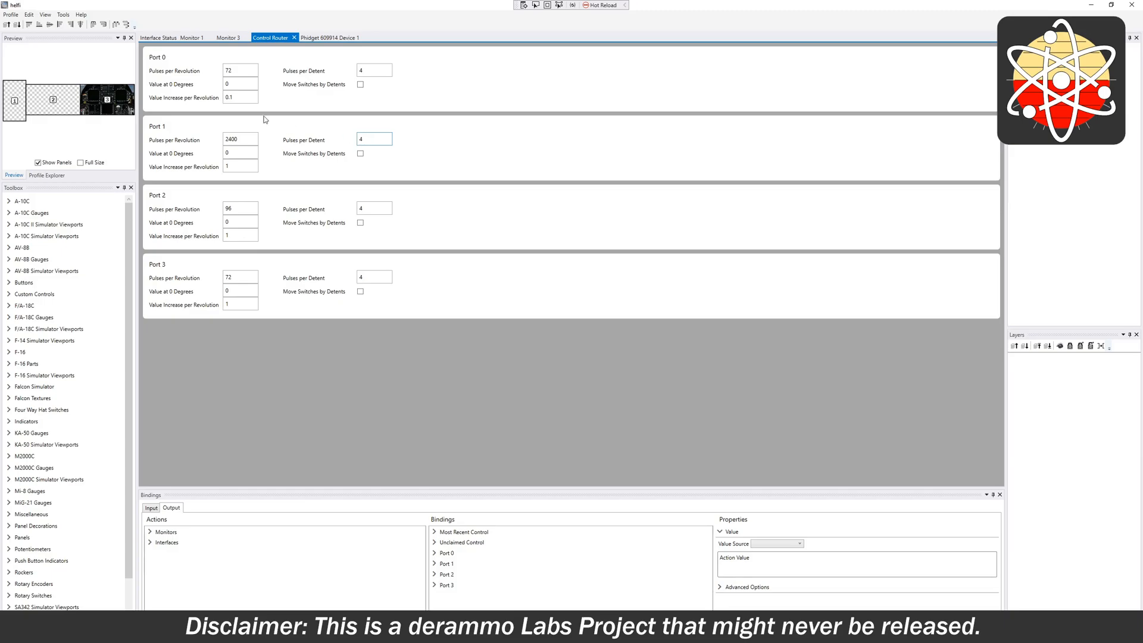
pyautogui.click(190, 37)
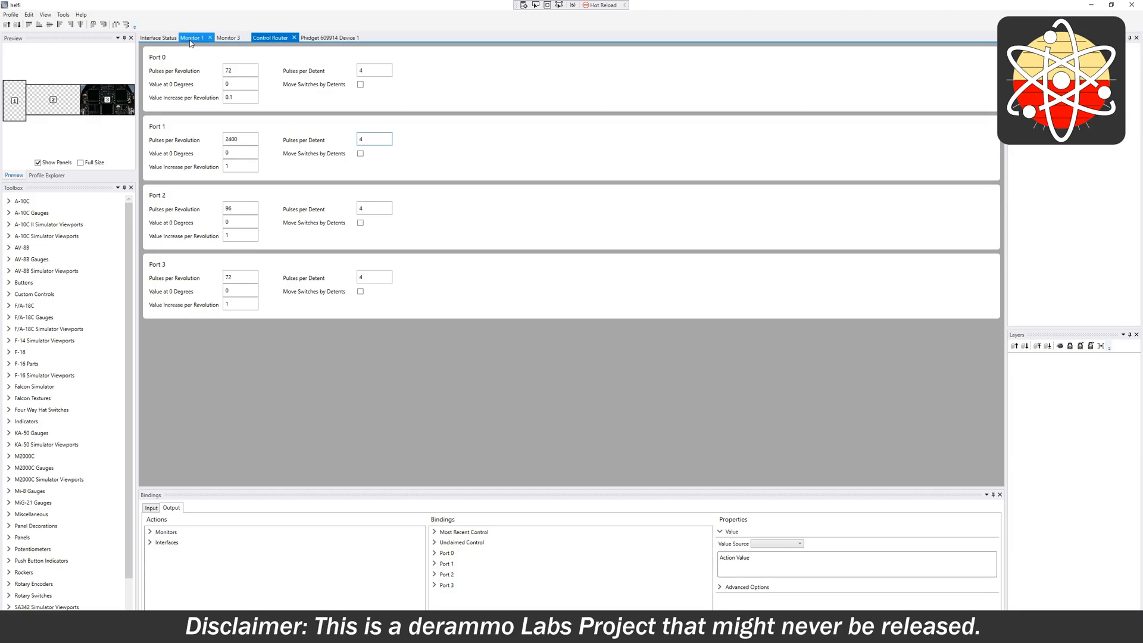
# - Show Monitor 1's F/A-18C cockpit and inspect the Control Name text's Most Recent Control binding
pyautogui.click(228, 37)
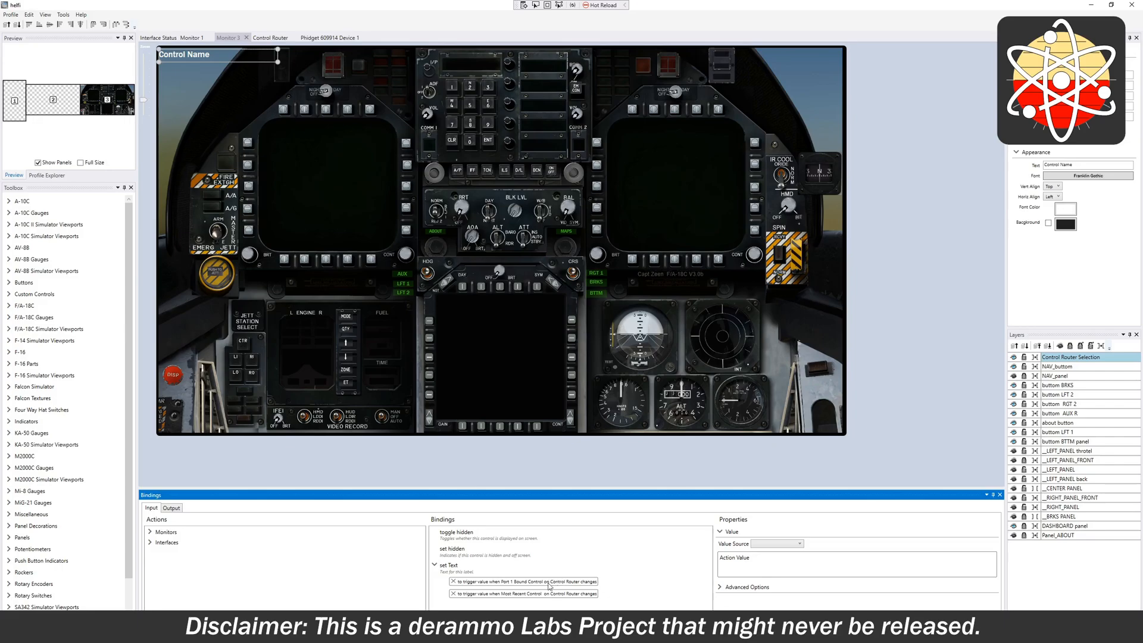
pyautogui.click(524, 593)
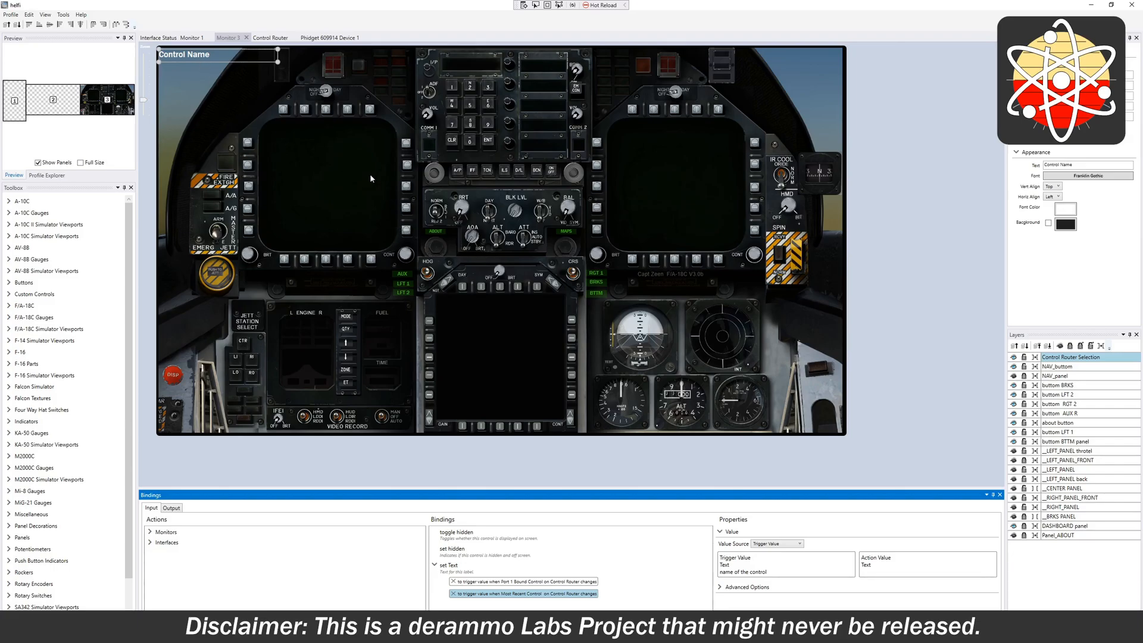
pyautogui.moveTo(328, 181)
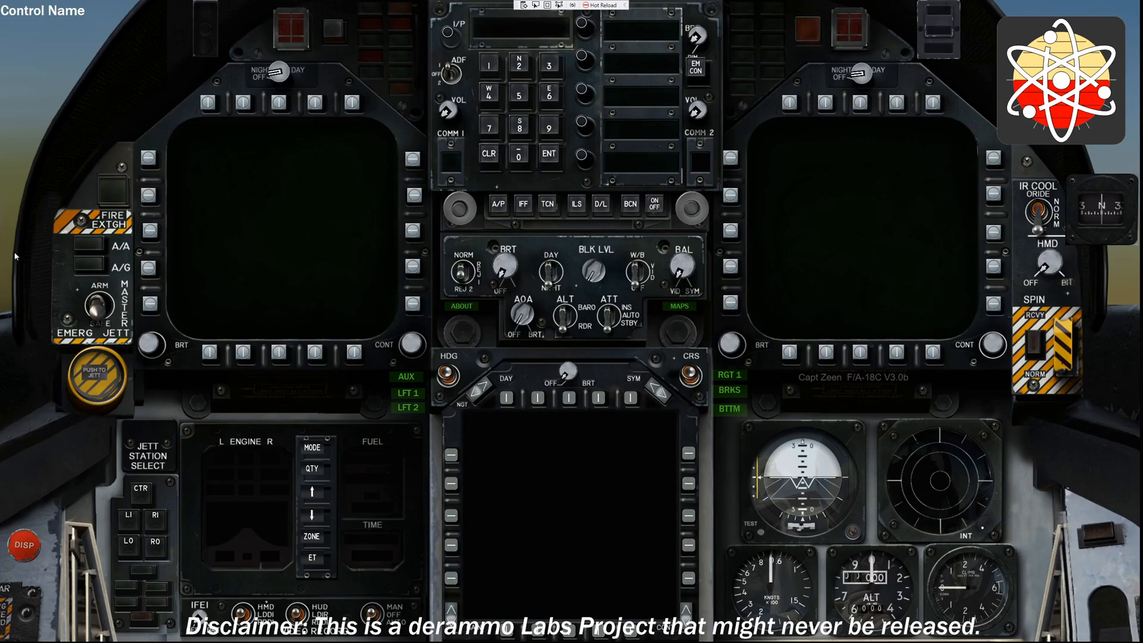
pyautogui.moveTo(509, 275)
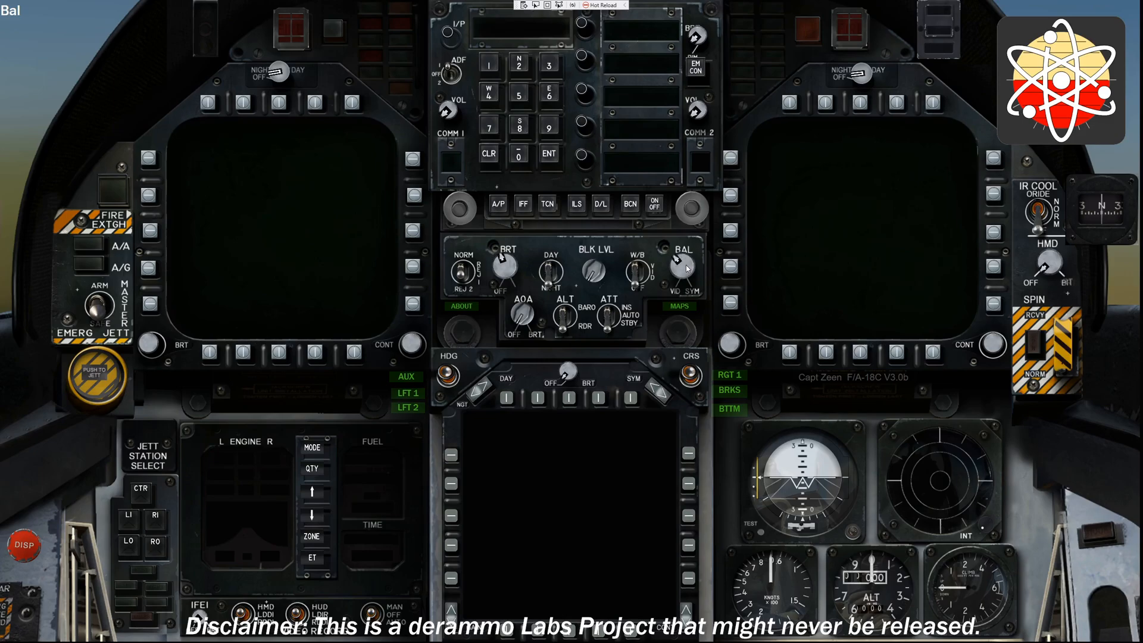
pyautogui.moveTo(275, 207)
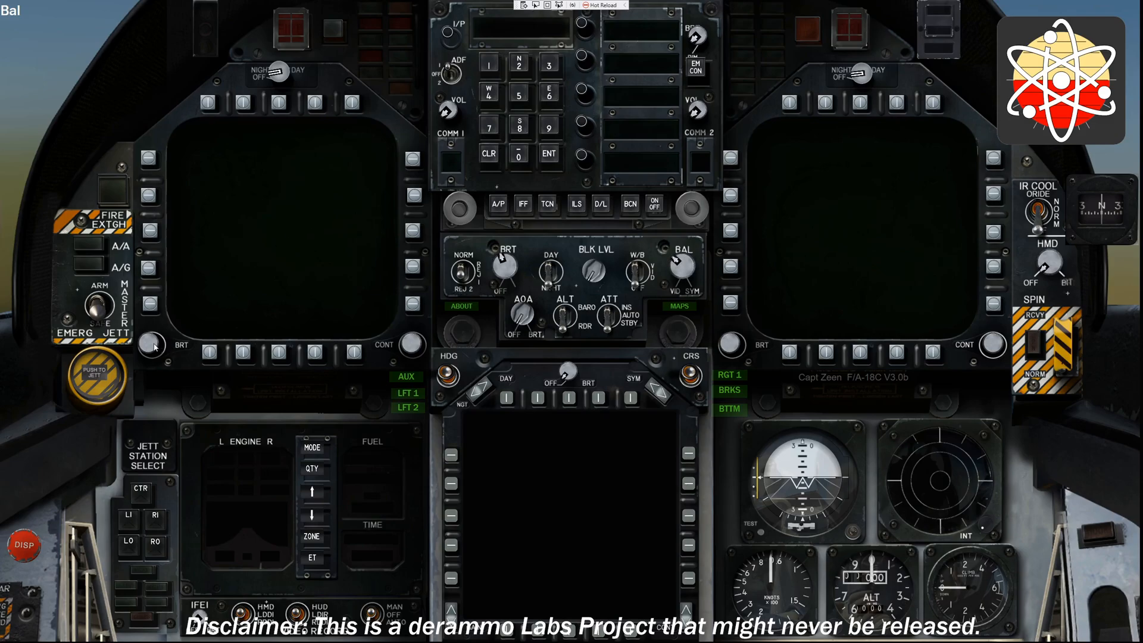
pyautogui.moveTo(238, 172)
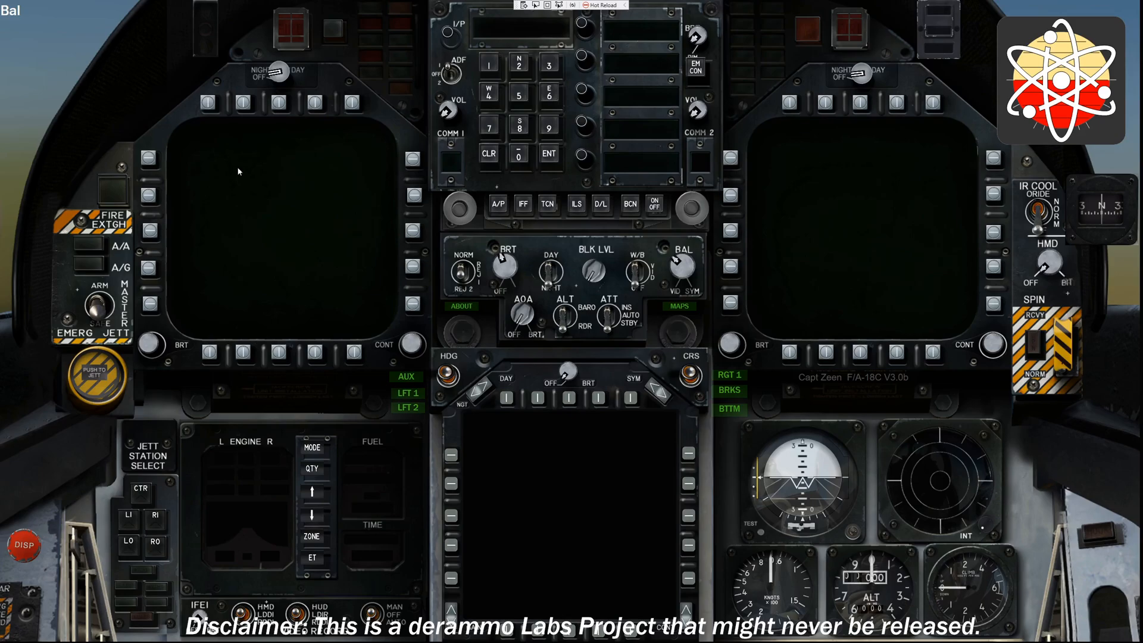
pyautogui.moveTo(524, 316)
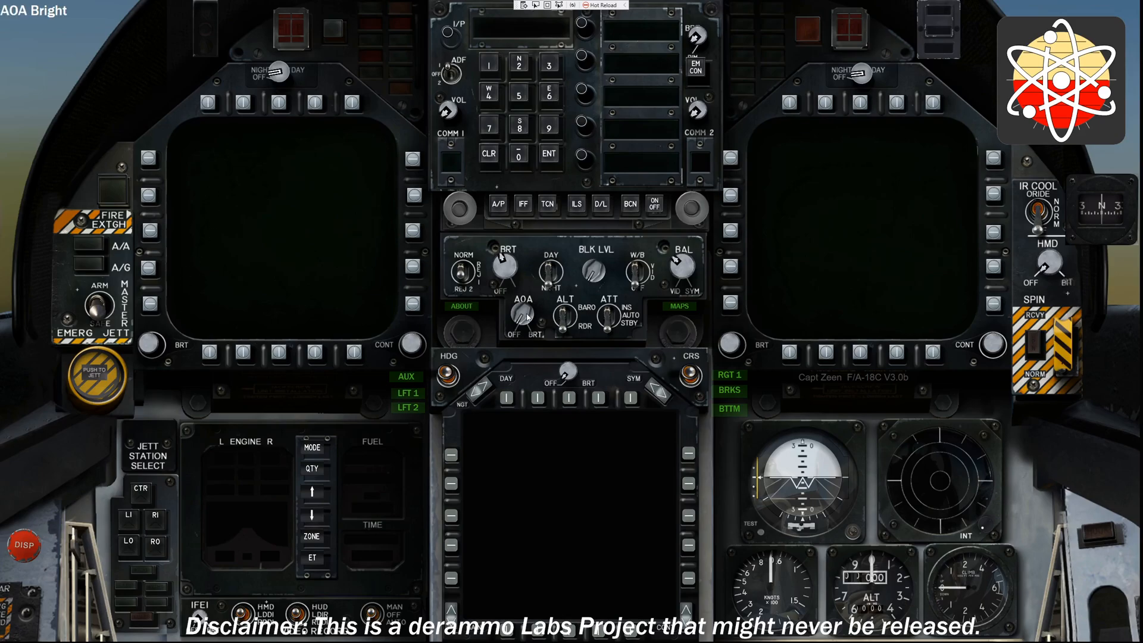